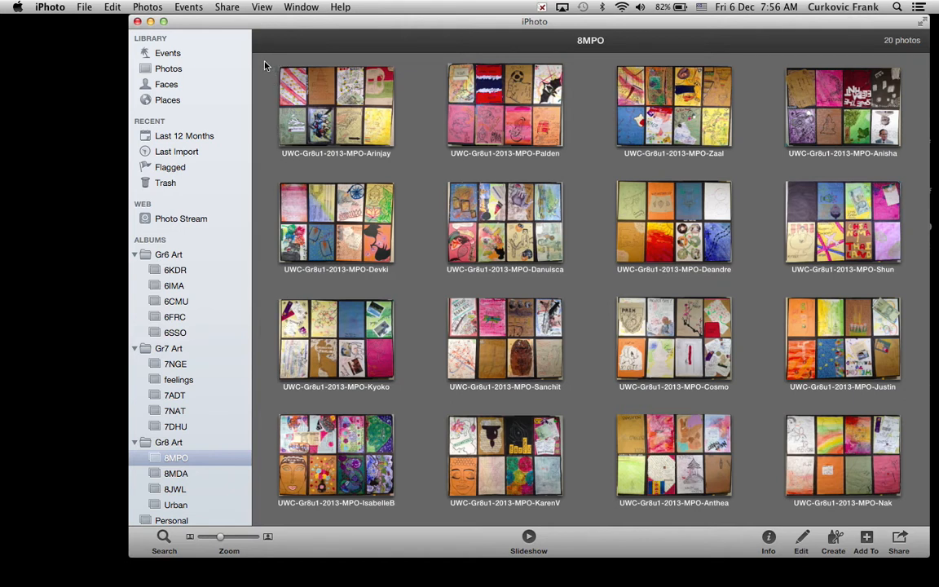
Select all 14 art photos in the 8MPO album and head to the File menu.
drag(264, 65, 545, 333)
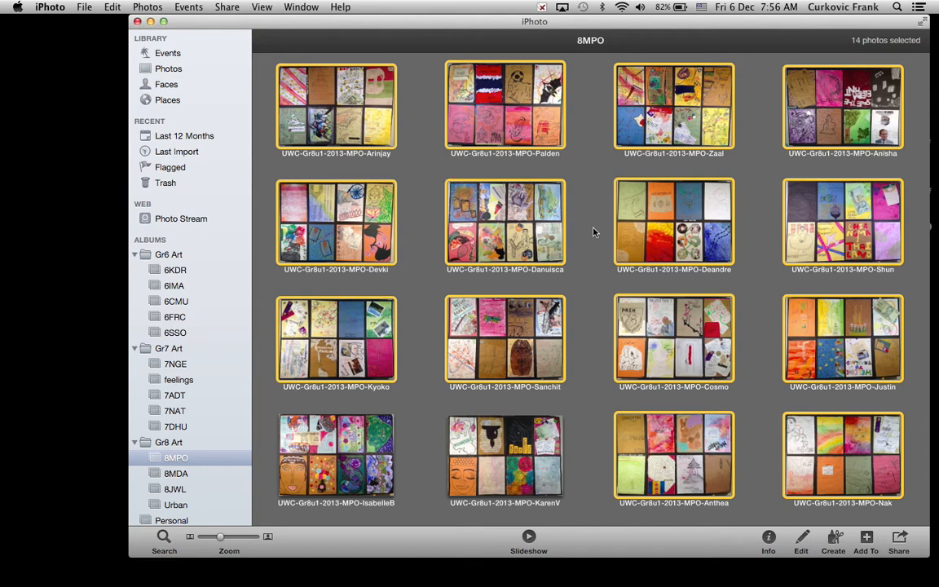
click(85, 6)
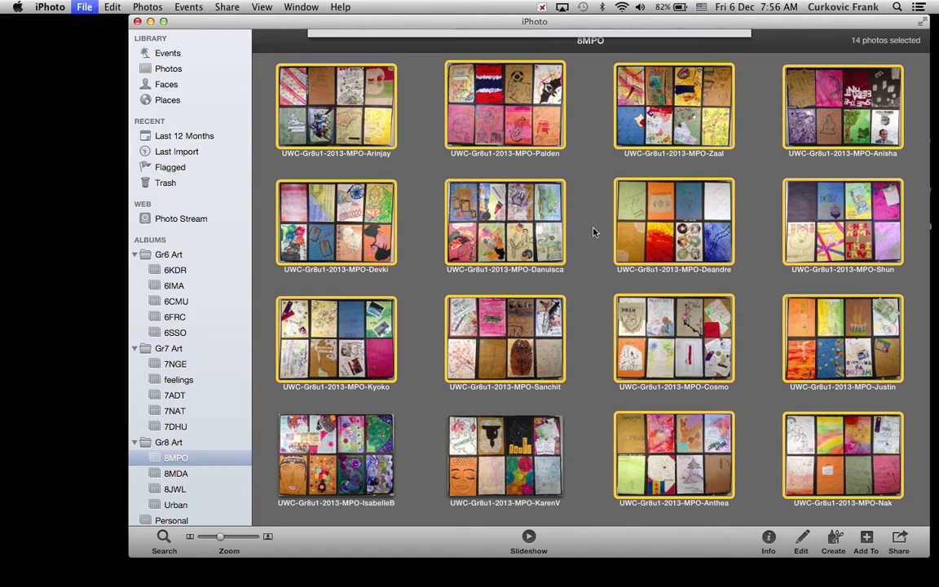
Start a print of the 14 photos using the Contact Sheet theme on A4 and go to Customize.
click(85, 7)
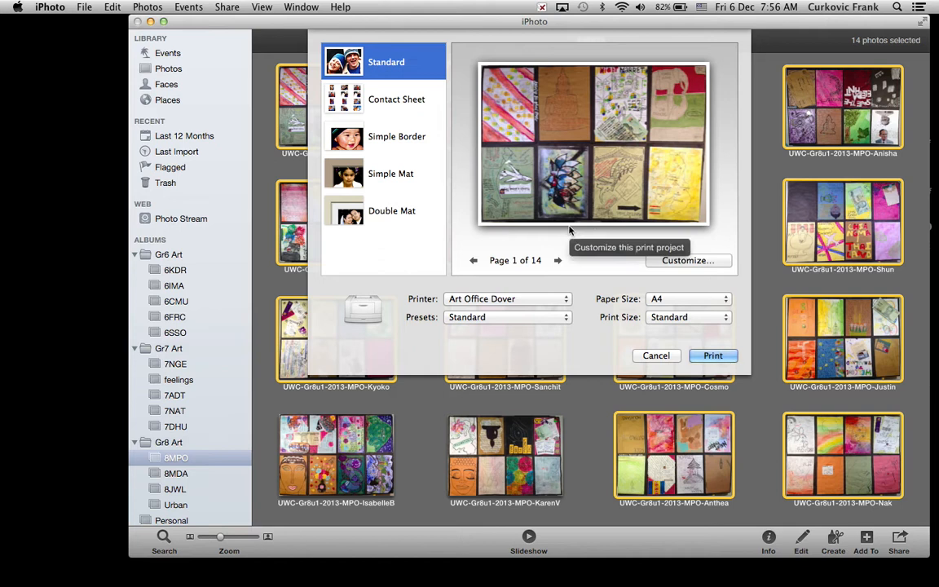
click(397, 100)
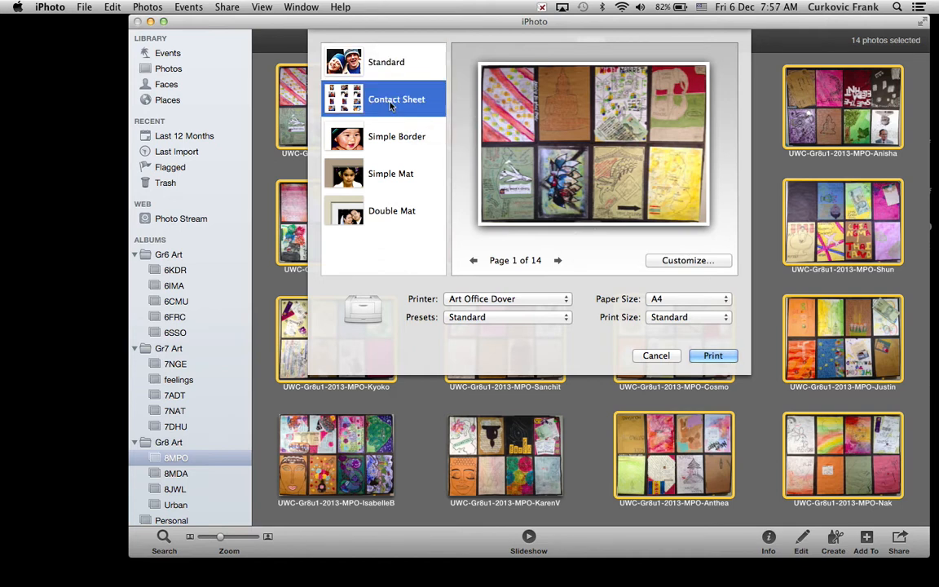
click(396, 100)
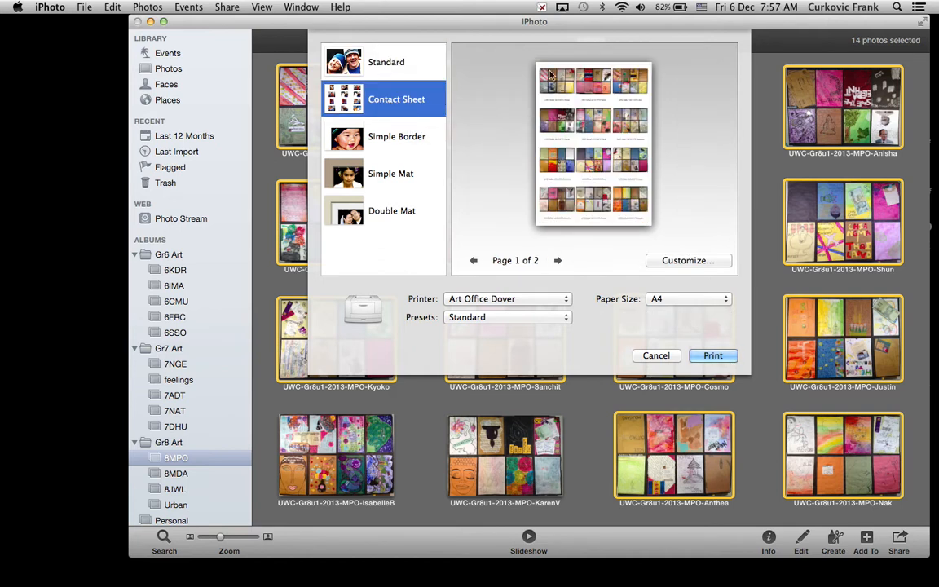
mouse_move(561, 204)
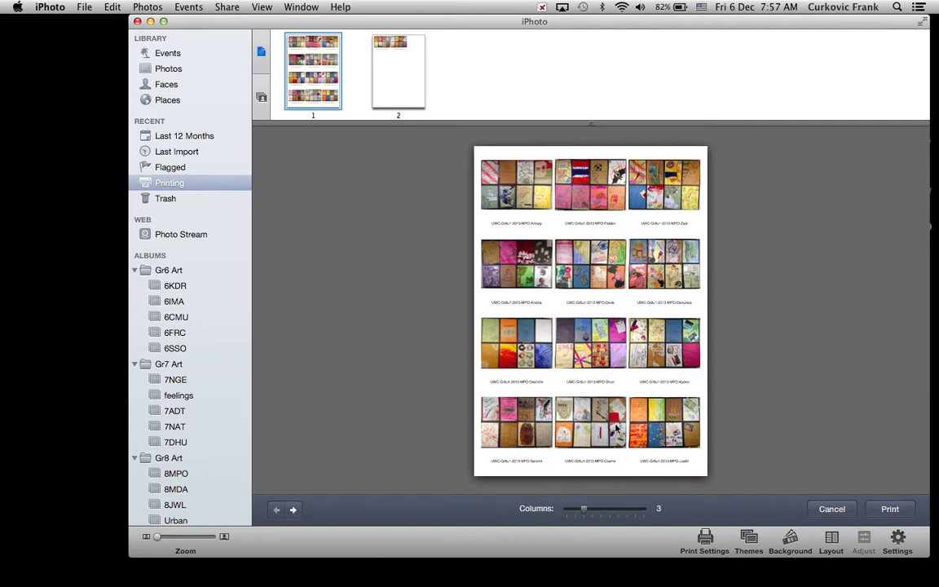
Try 2 and 6 columns, then set the contact sheet to 4 columns so all 14 fit one page.
drag(584, 509, 574, 509)
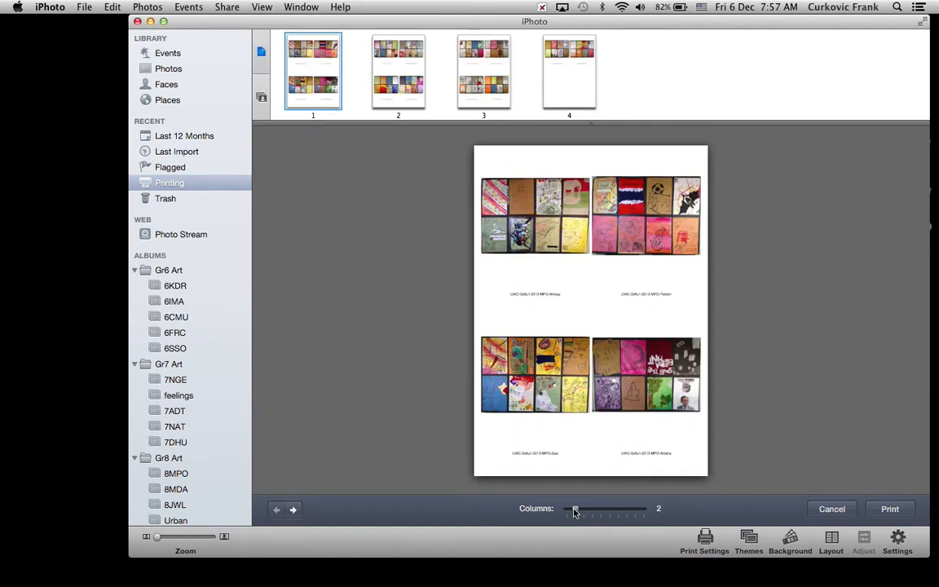
drag(574, 509, 606, 509)
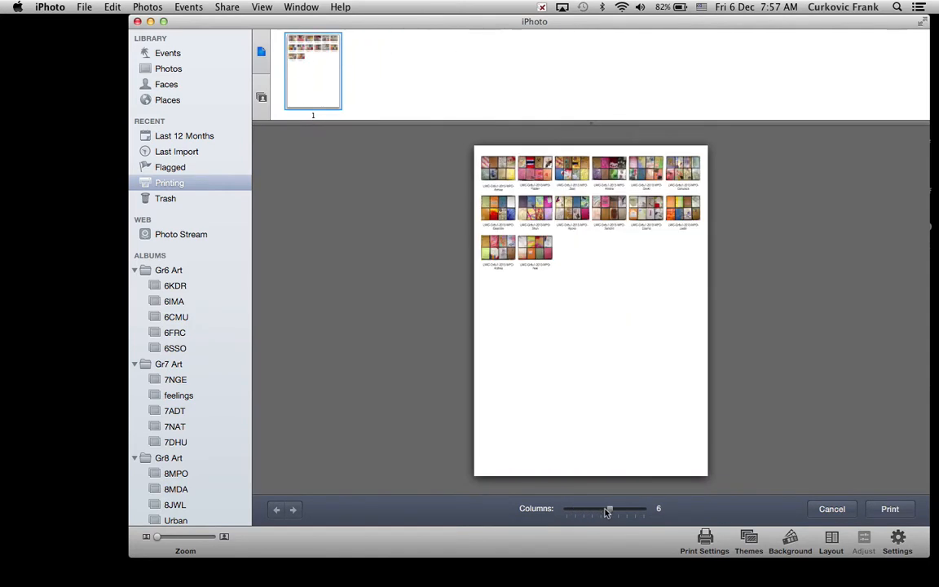
drag(607, 508, 594, 509)
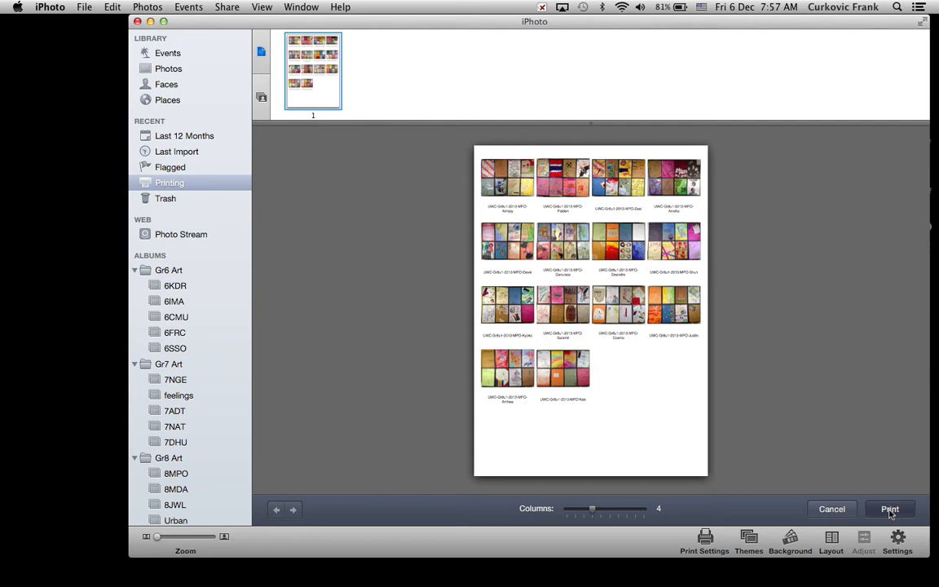
Send the one-page contact sheet to the Art Office Dover printer in colour, single-sided.
click(890, 509)
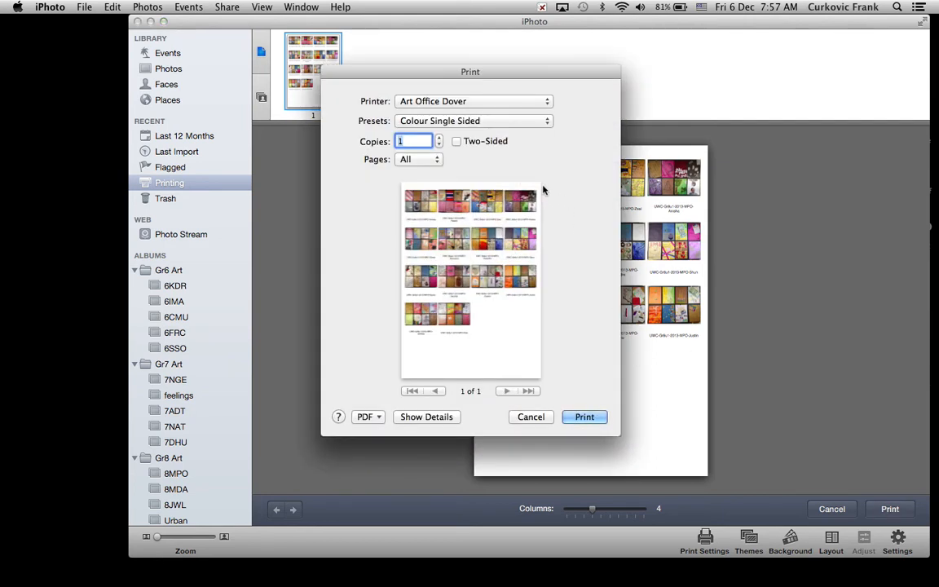
click(584, 418)
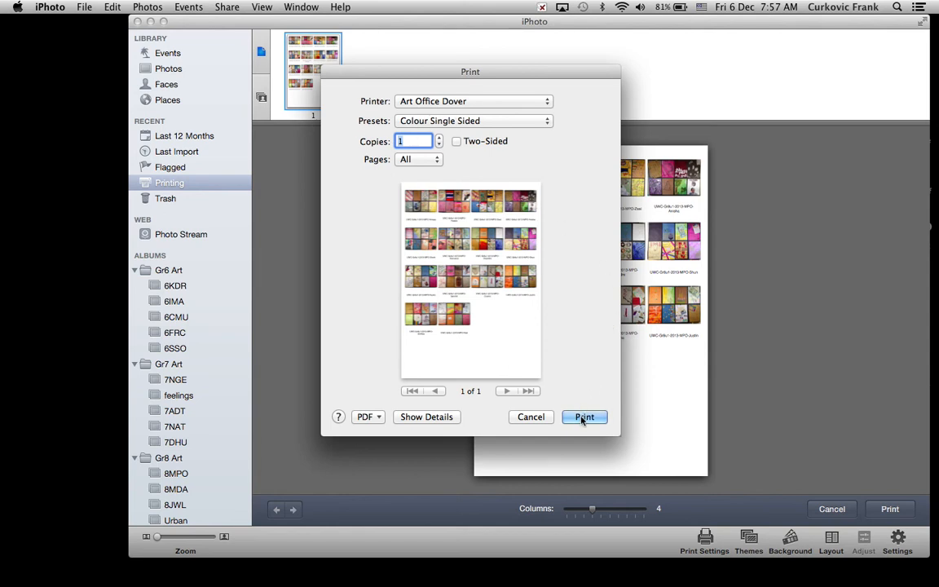